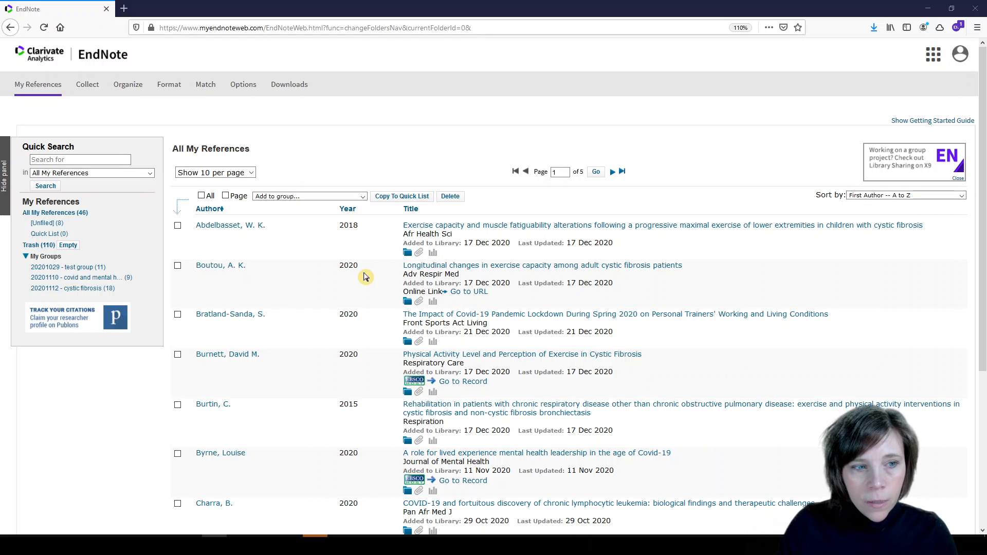
mouse_move(47, 227)
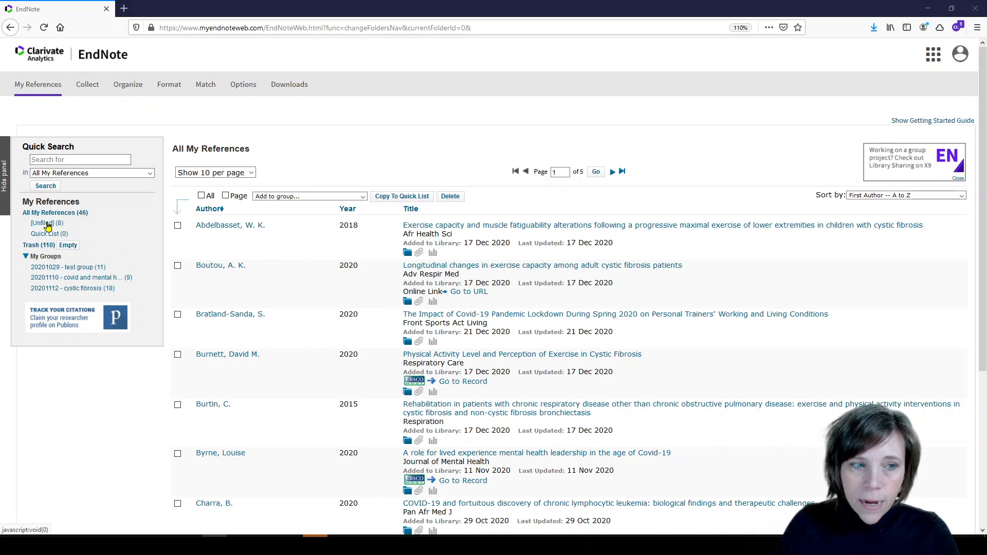
mouse_move(42, 223)
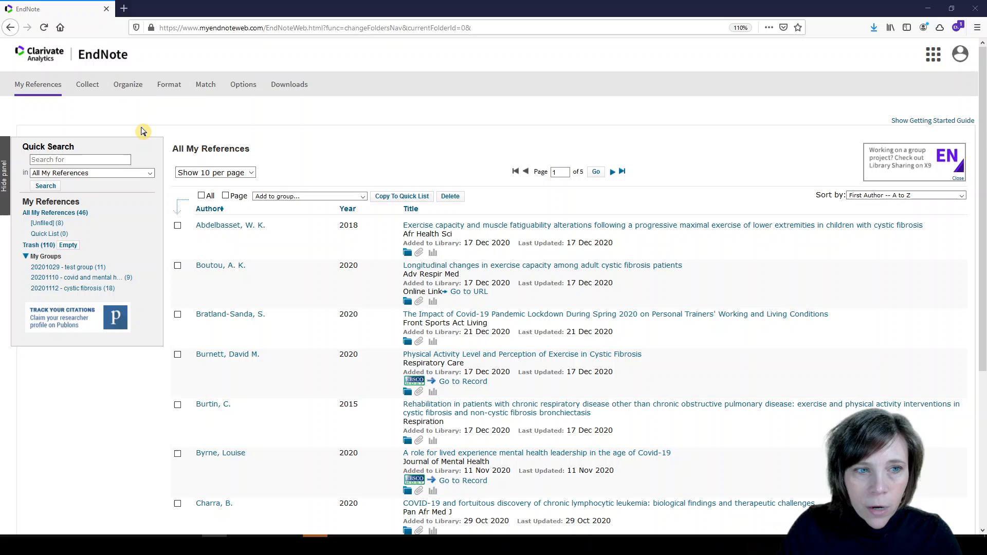
mouse_move(127, 84)
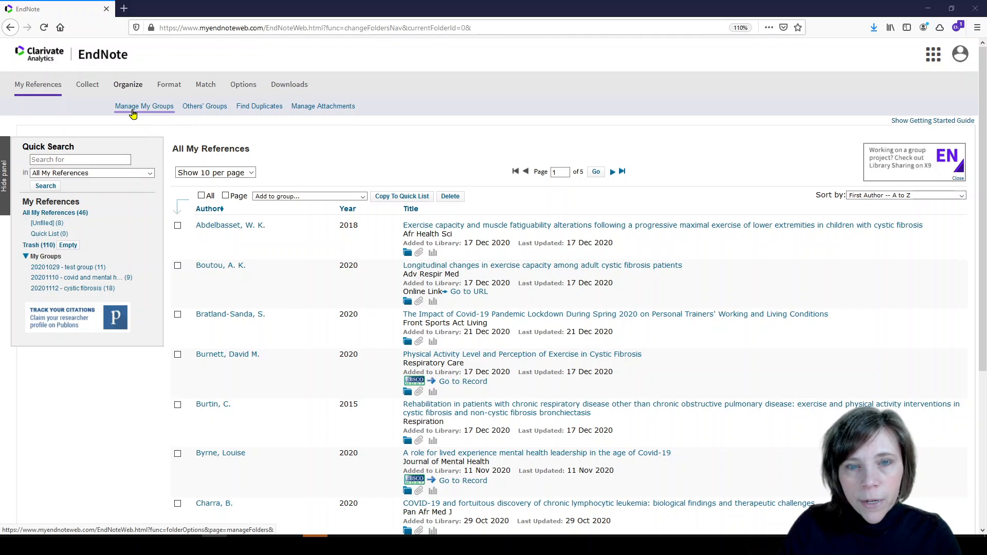
Step: Go to Manage My Groups and start a new group
left_click(144, 106)
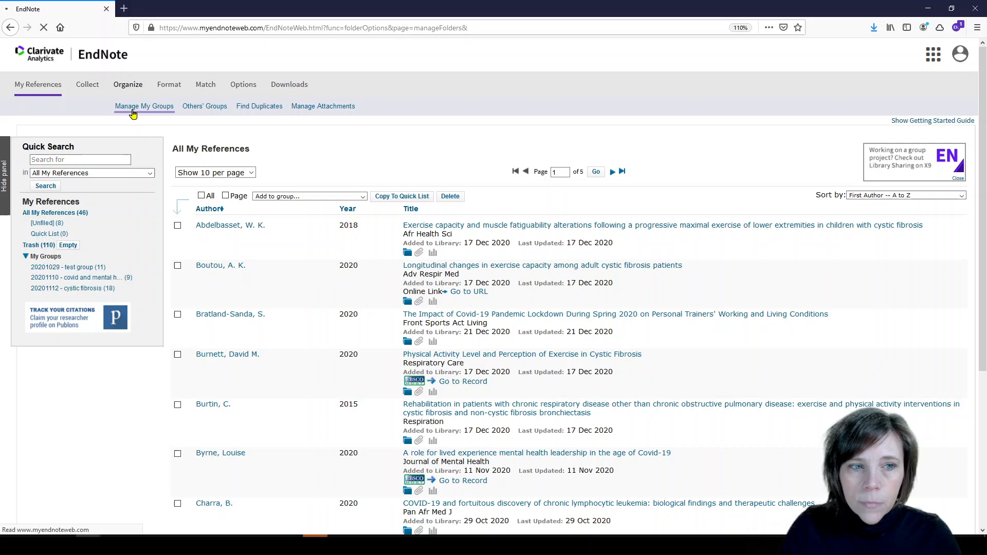
left_click(144, 106)
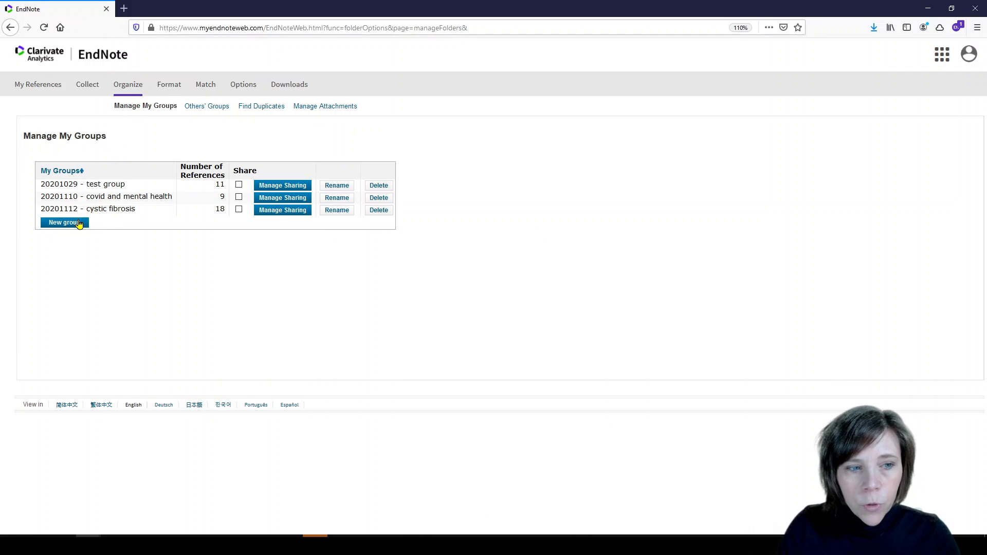
left_click(64, 222)
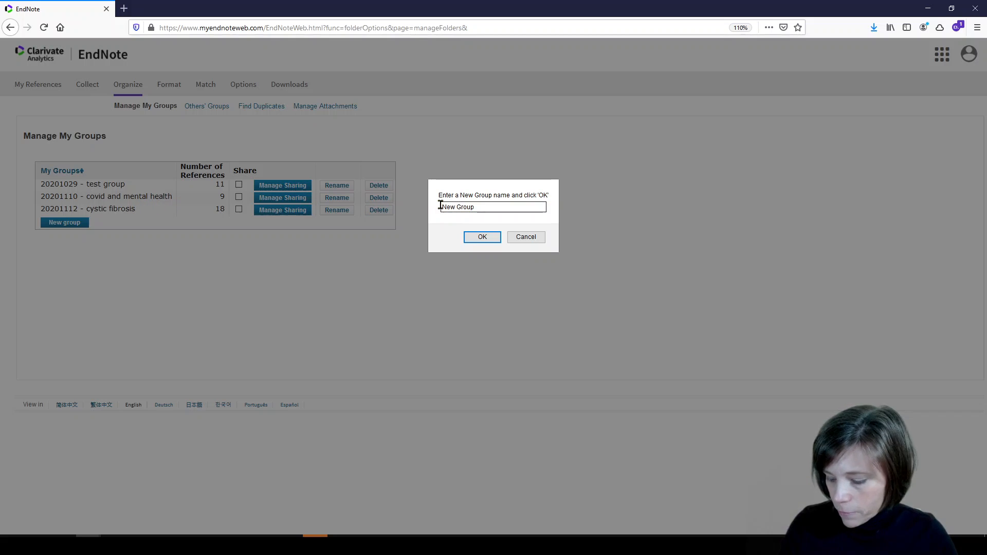
Step: Name the new group '20201221 - covid' and confirm it
type("2020")
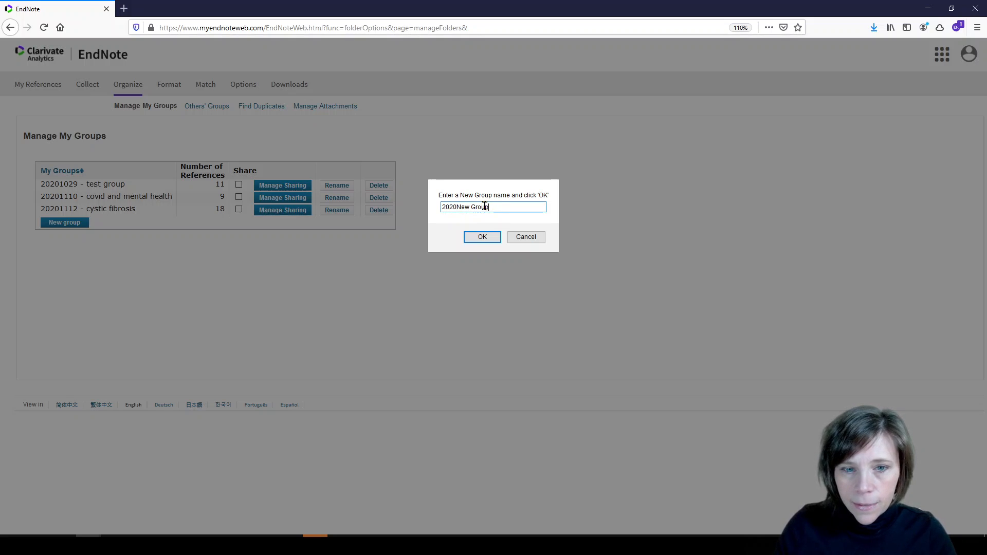
type("20201221 - covid")
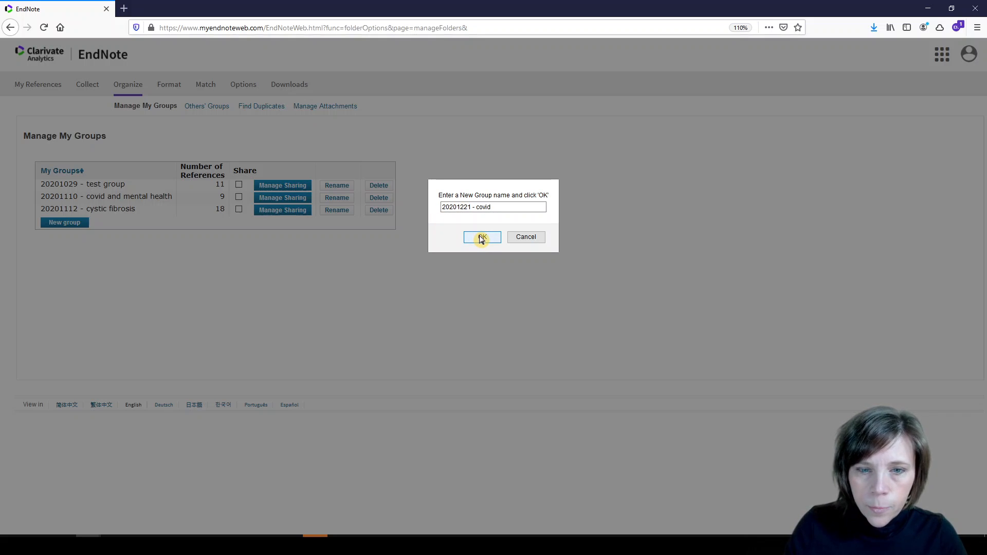
left_click(482, 236)
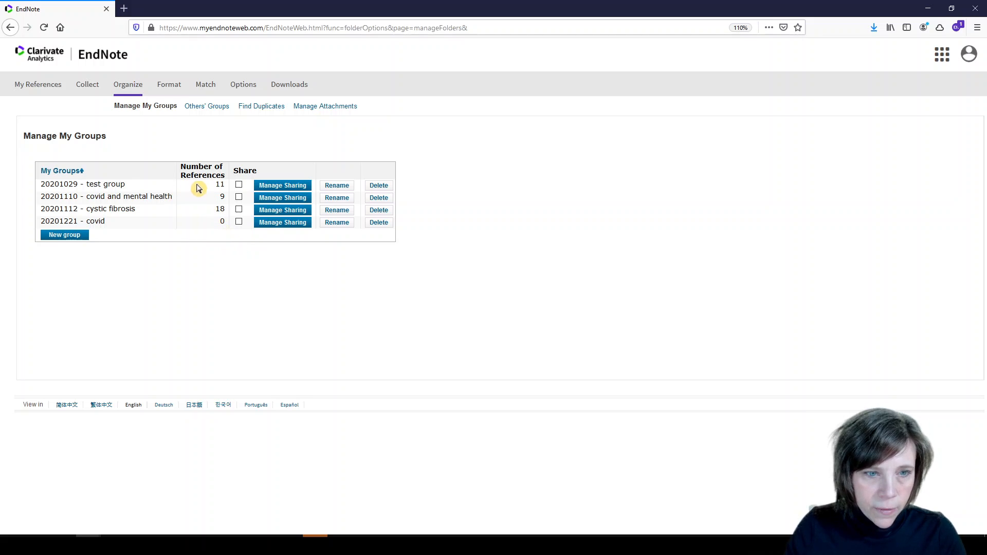
mouse_move(216, 206)
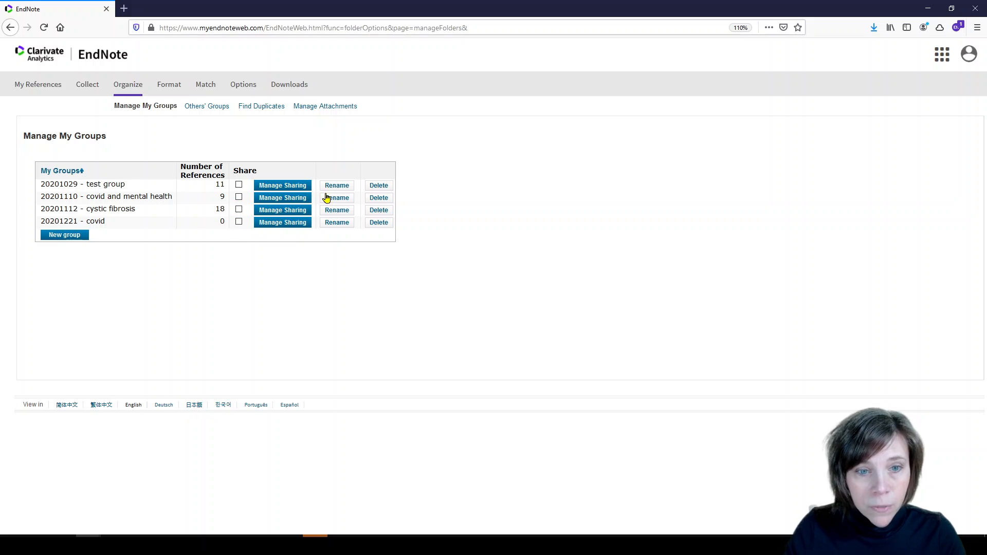
mouse_move(336, 197)
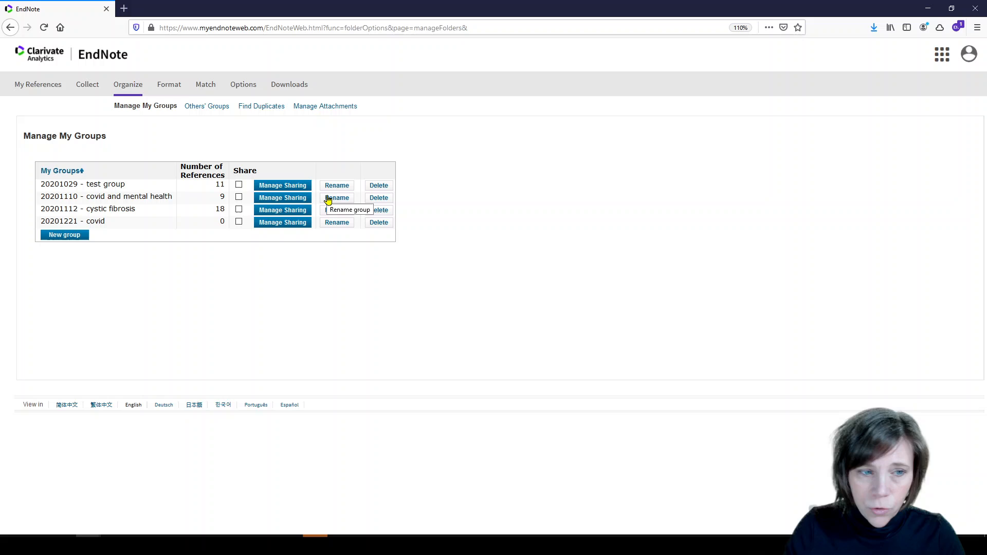
mouse_move(337, 197)
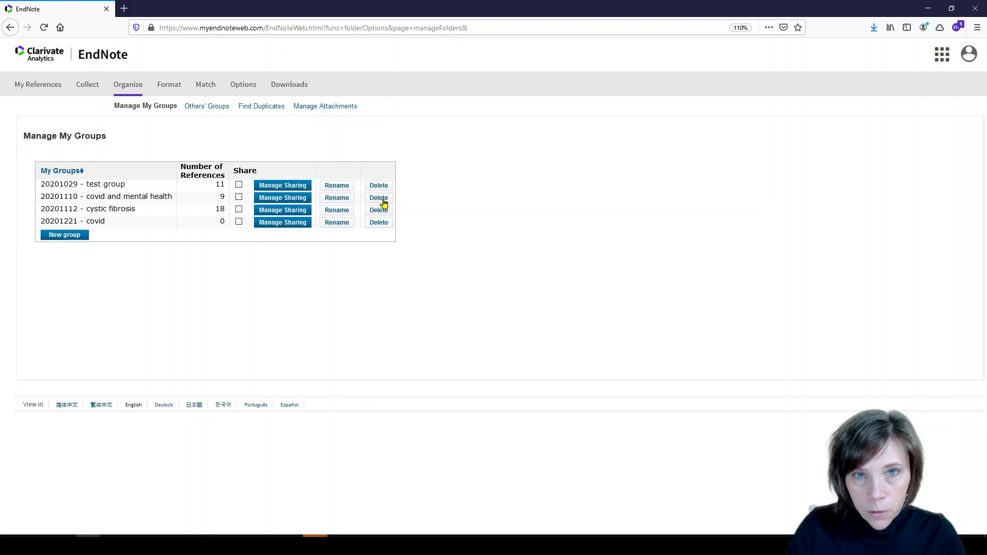
mouse_move(336, 222)
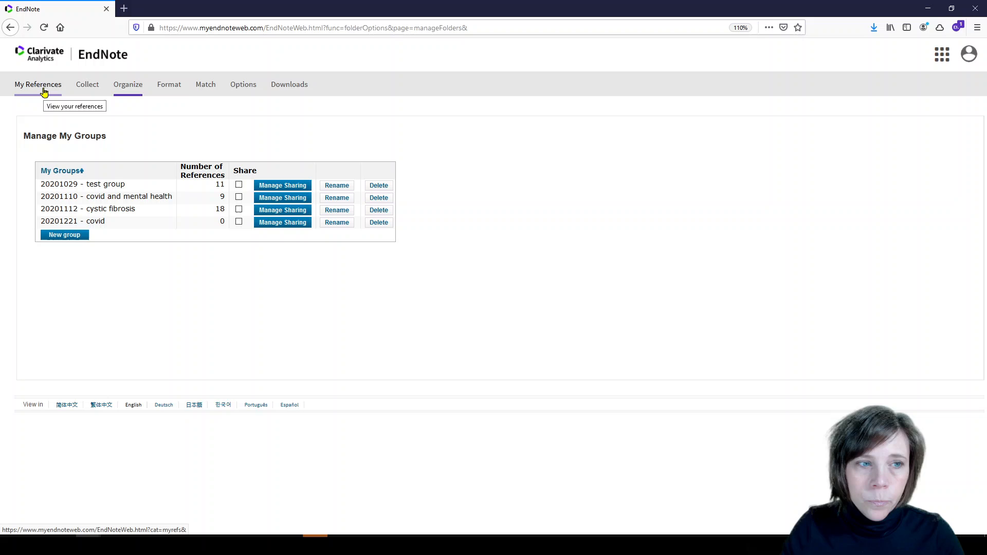
Step: Return to My References and filter to the 8 unfiled references
left_click(37, 84)
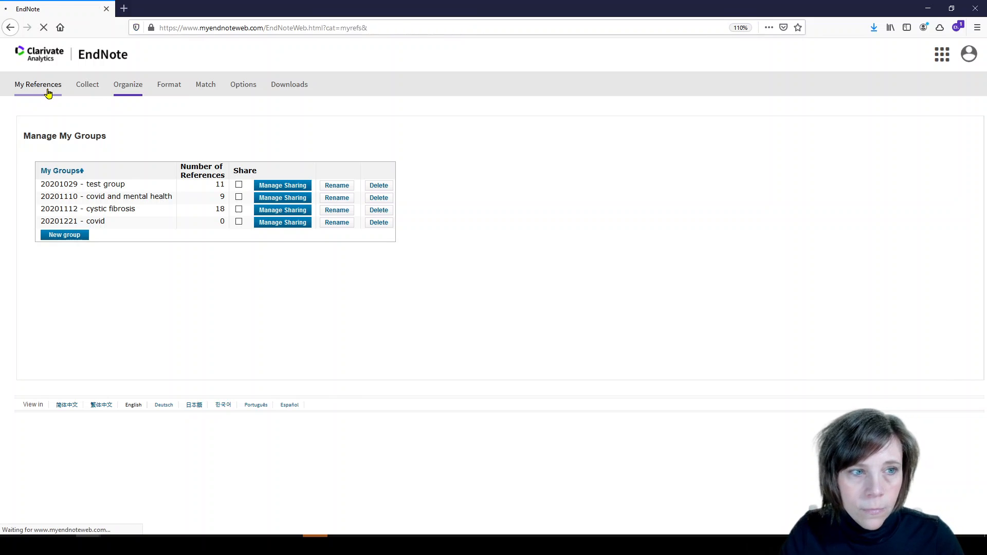
left_click(38, 84)
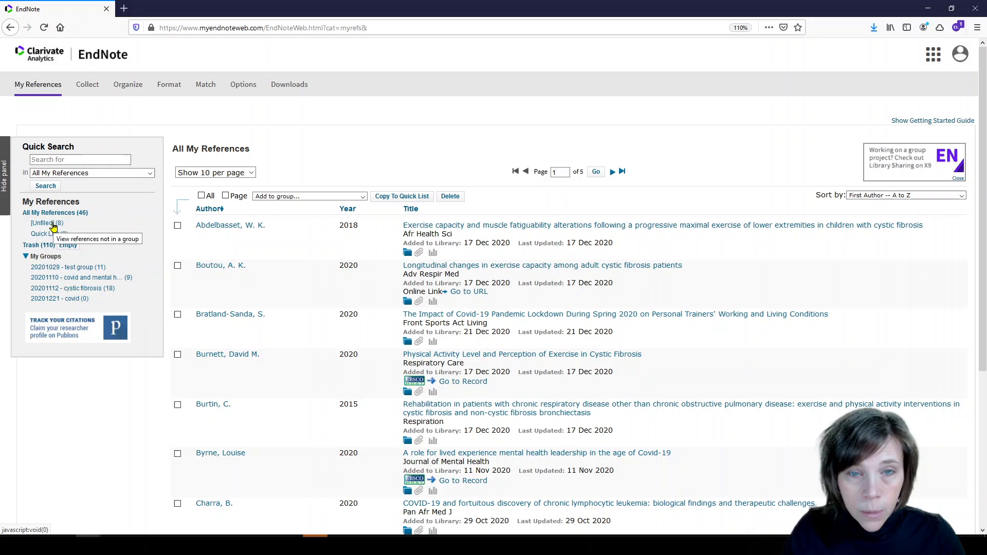
mouse_move(48, 223)
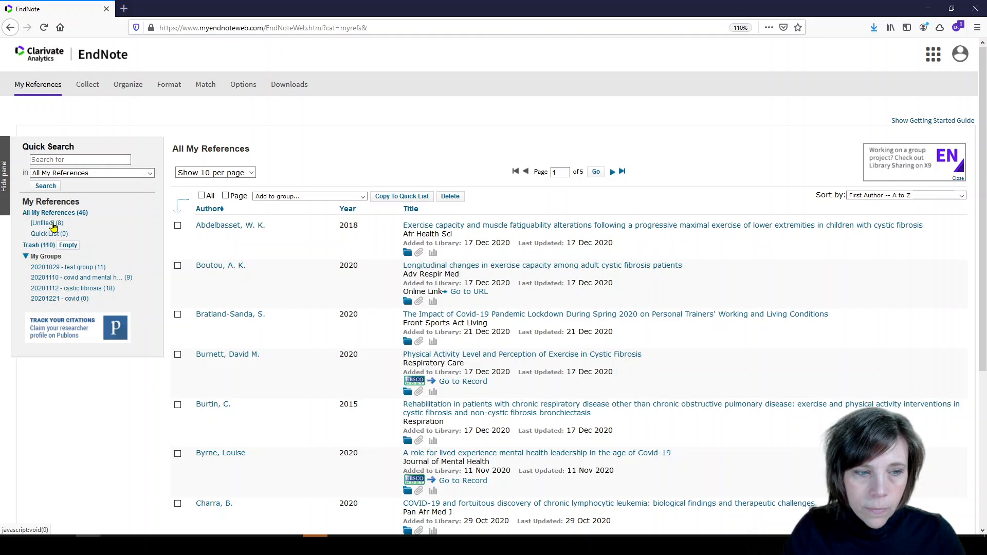
left_click(42, 222)
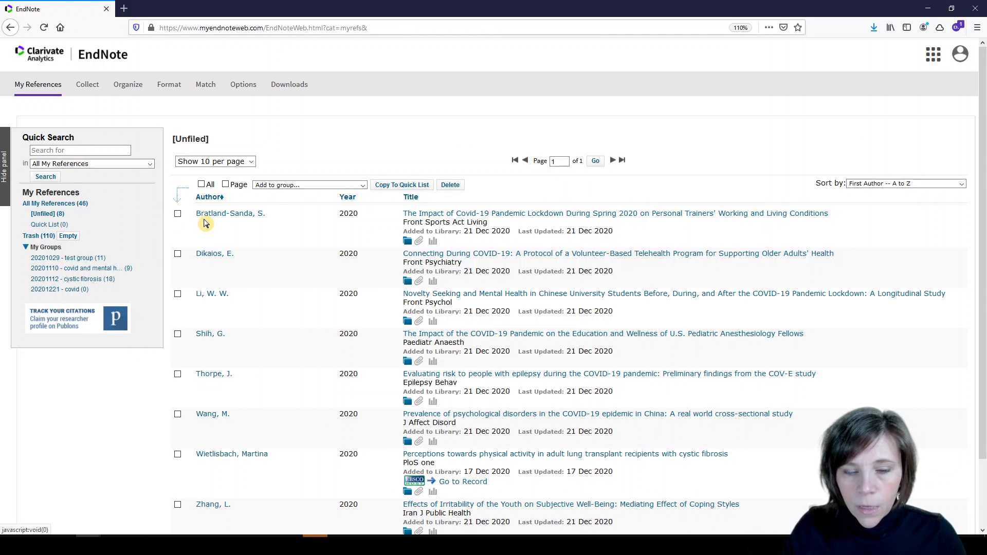
mouse_move(275, 222)
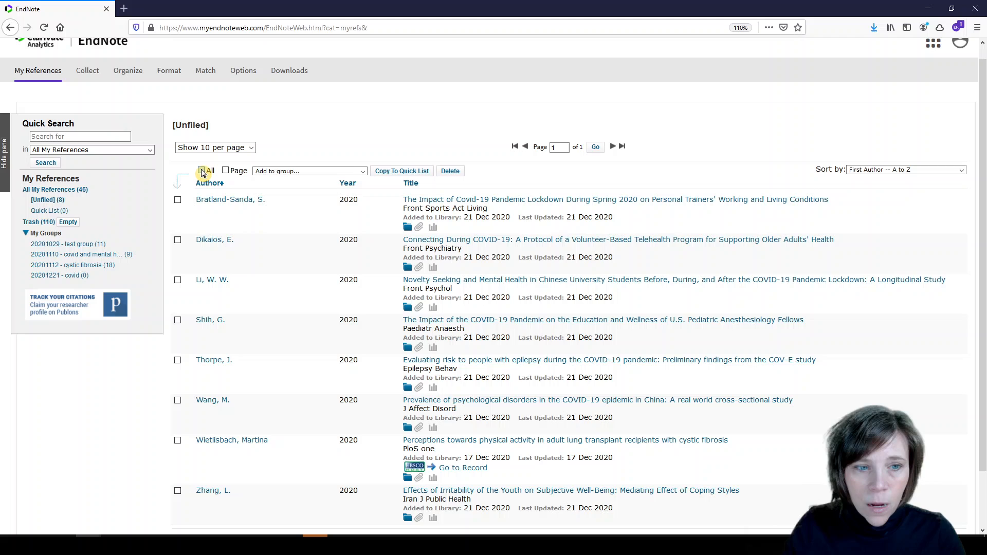
Step: Select all 8 unfiled references and add them to '20201221 - covid'
left_click(204, 171)
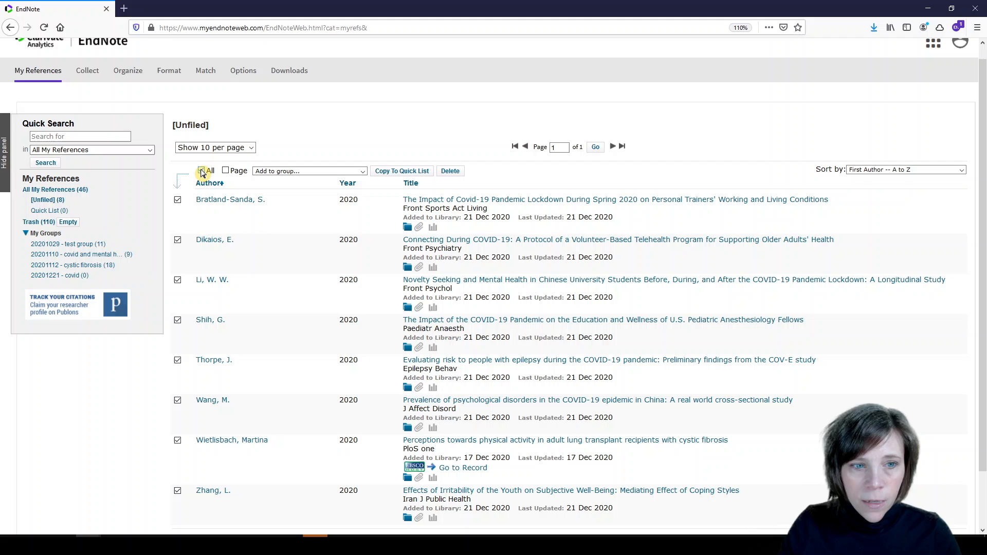
left_click(201, 171)
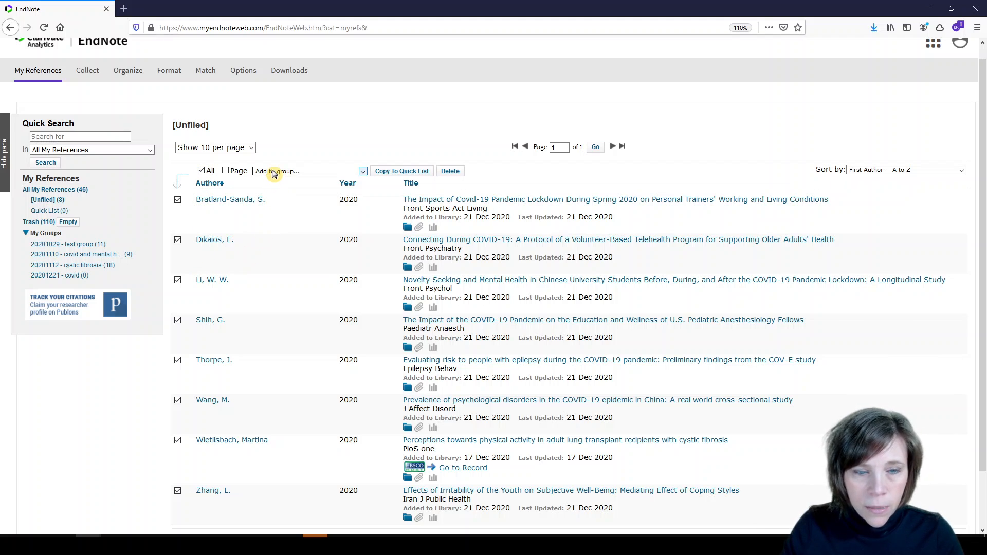
left_click(307, 171)
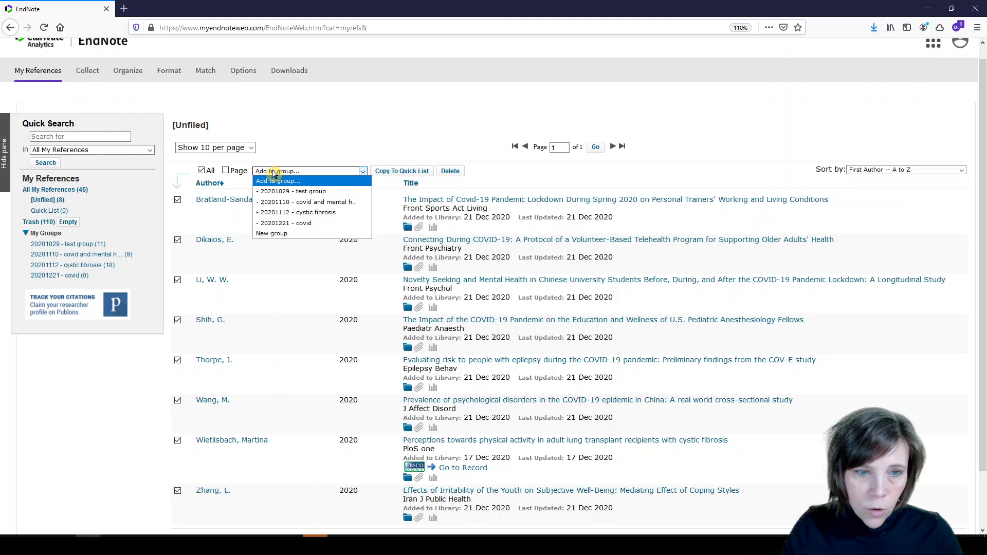
mouse_move(284, 223)
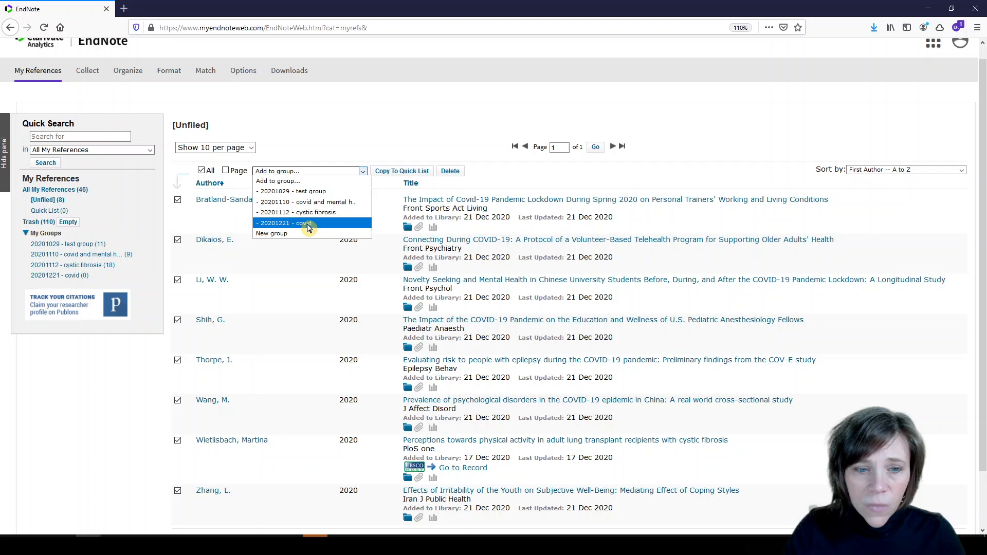
mouse_move(271, 233)
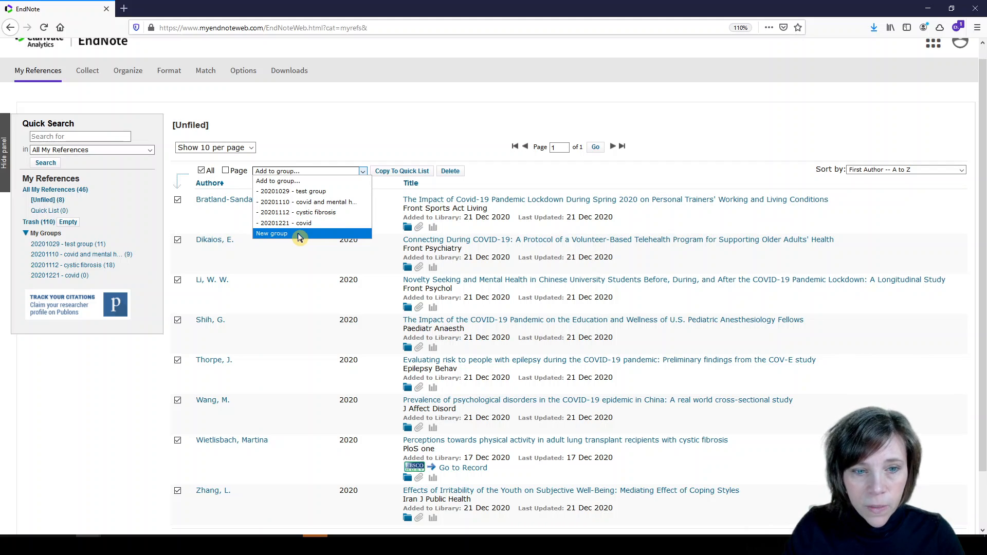
mouse_move(299, 222)
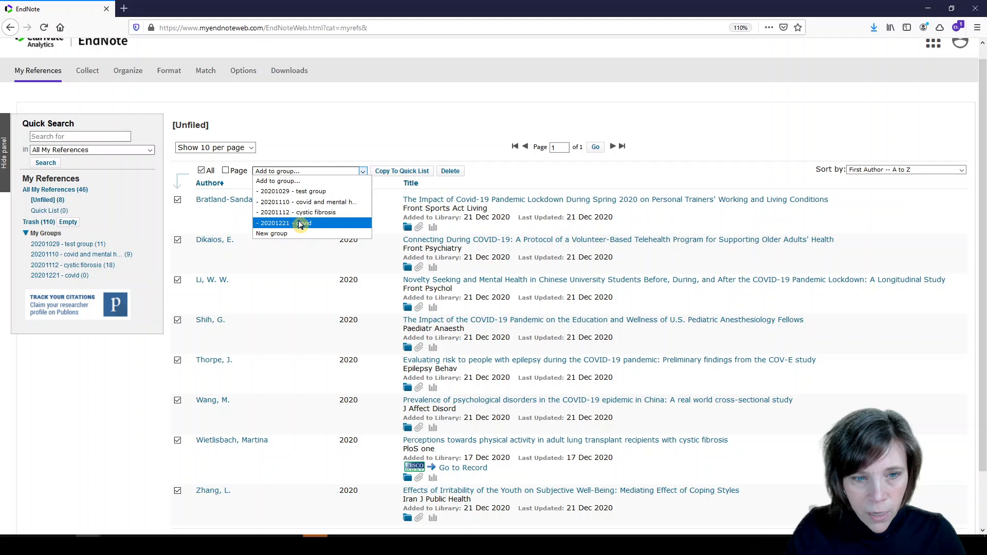
left_click(281, 223)
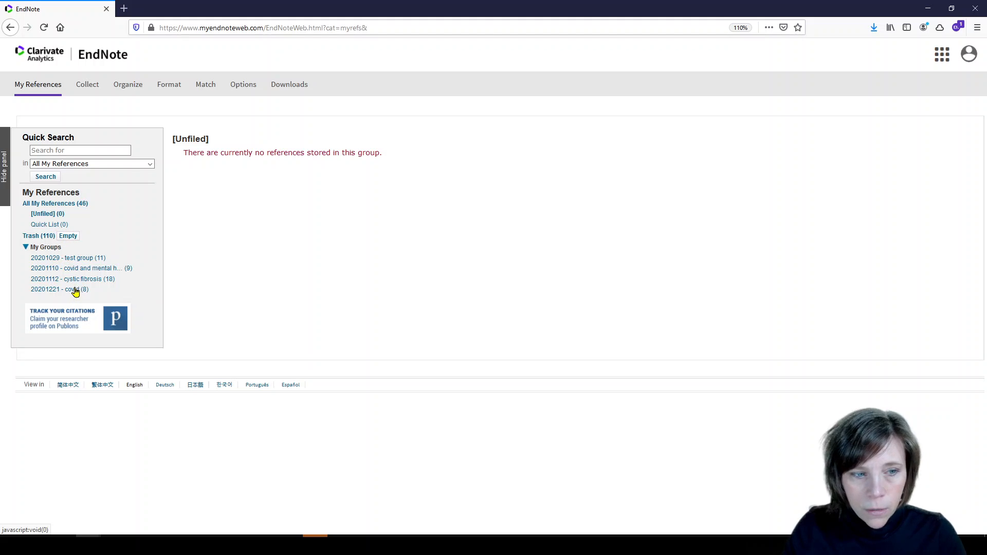
Step: Open the '20201221 - covid (8)' group from My Groups
left_click(56, 289)
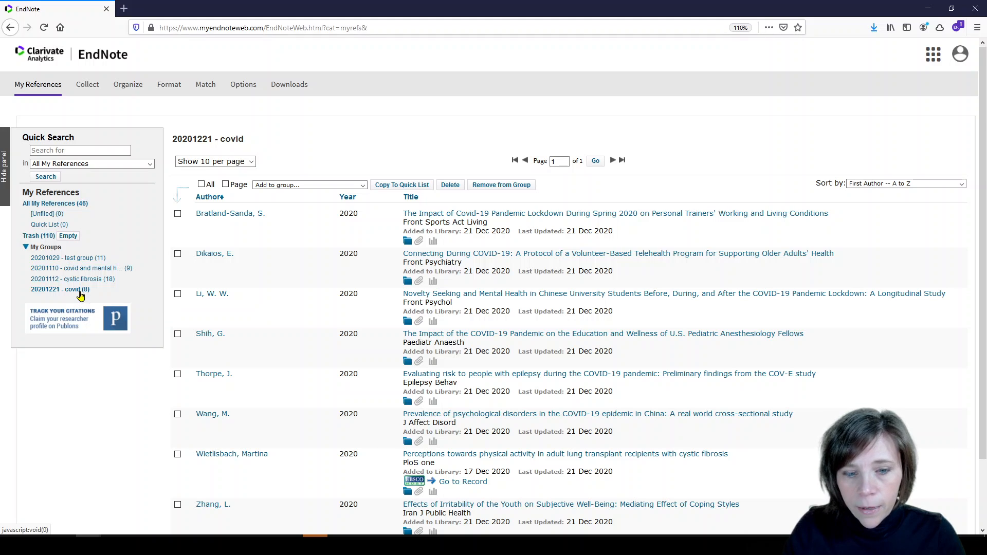
mouse_move(110, 284)
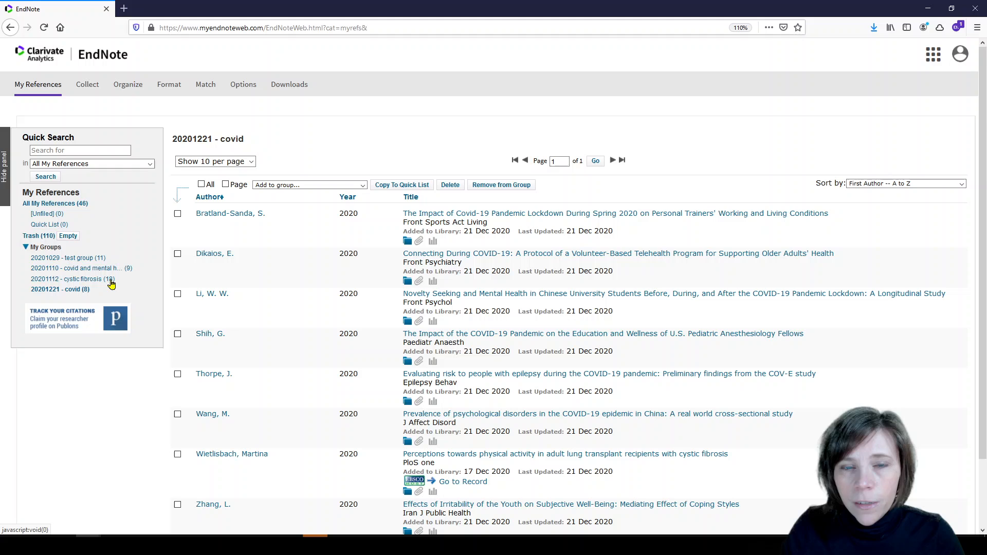